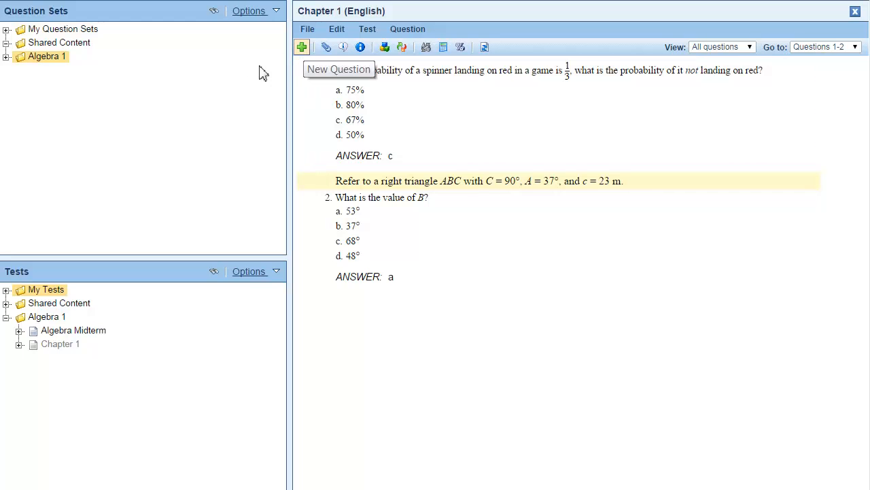
Step: Show the File menu's Print to PDF options for the Chapter 1 test
left_click(307, 28)
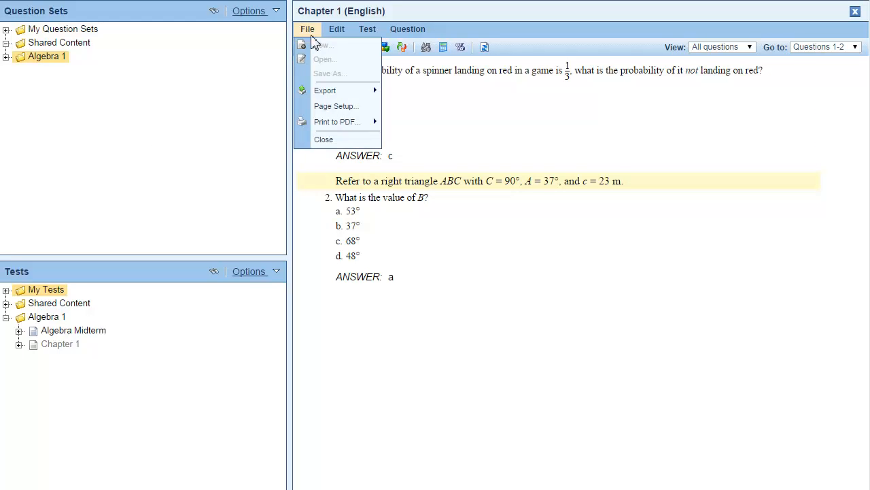
mouse_move(338, 122)
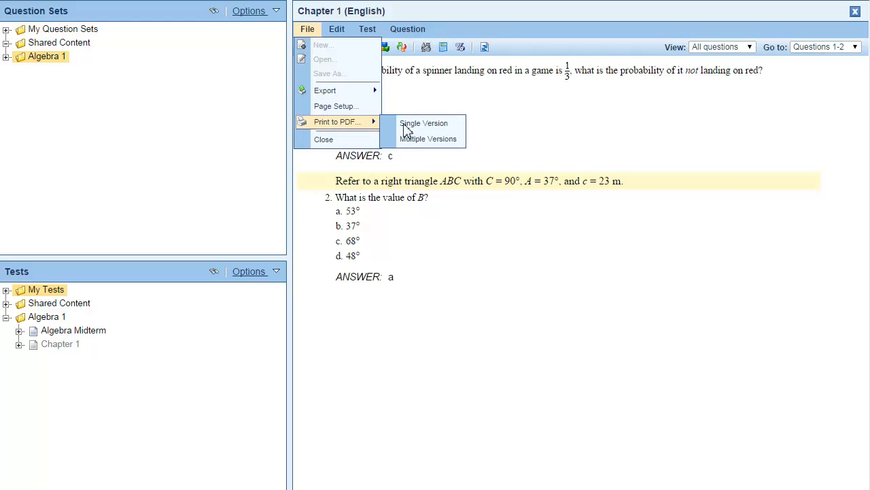
Step: Generate a Single Version PDF with answer key and answer lines kept on
left_click(425, 123)
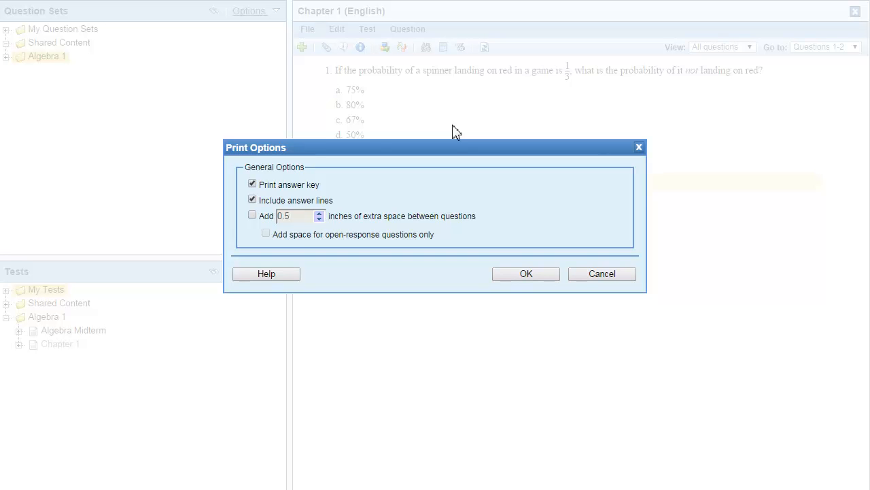
mouse_move(501, 206)
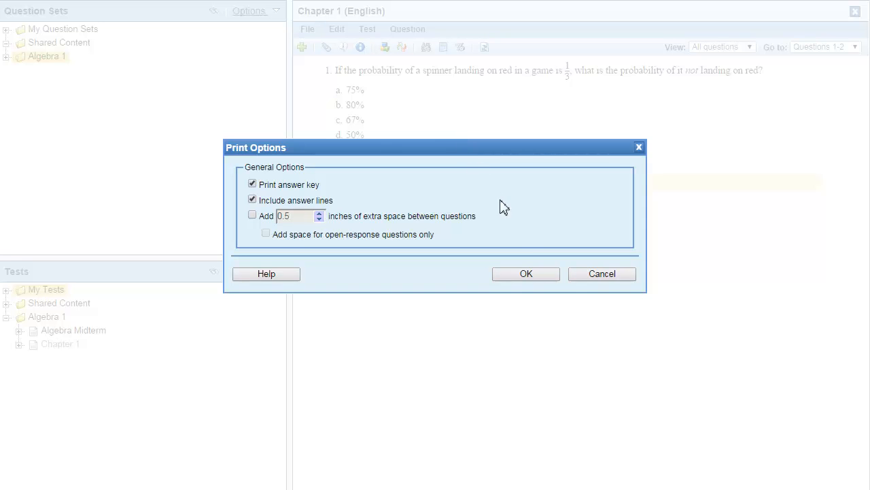
left_click(525, 273)
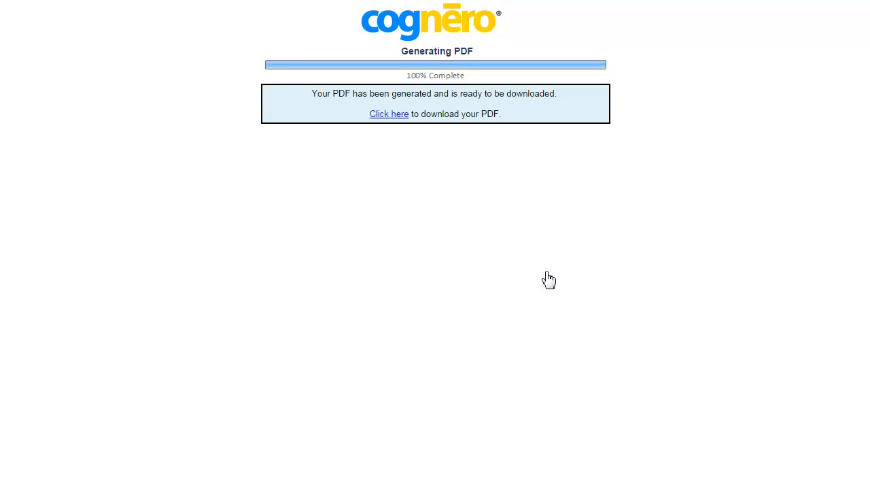
Step: Download the single-version PDF via 'Click here', then return to the File menu
left_click(389, 114)
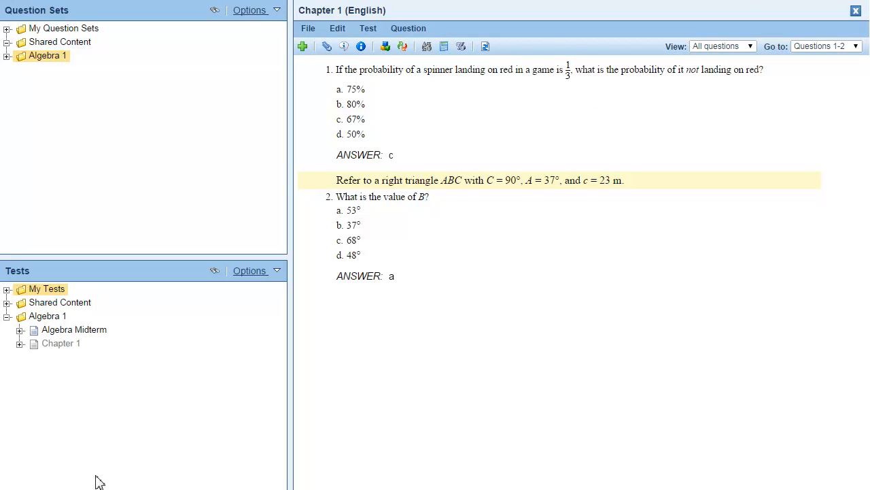
mouse_move(270, 134)
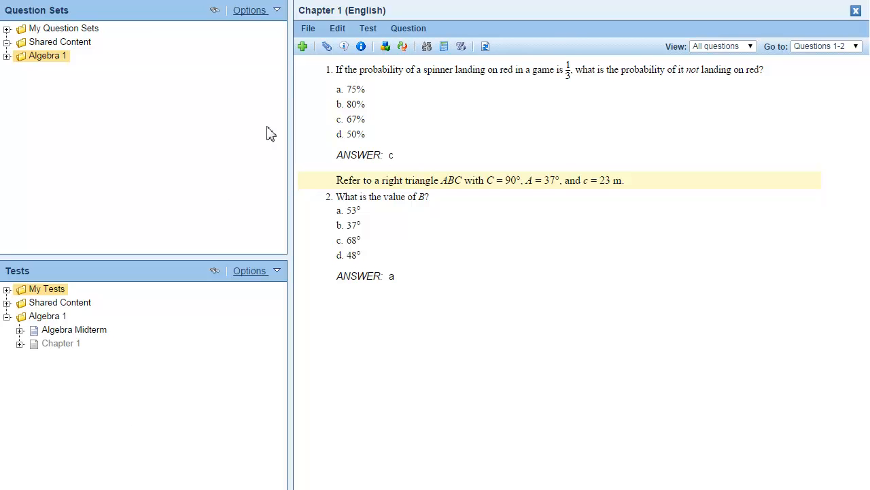
left_click(308, 27)
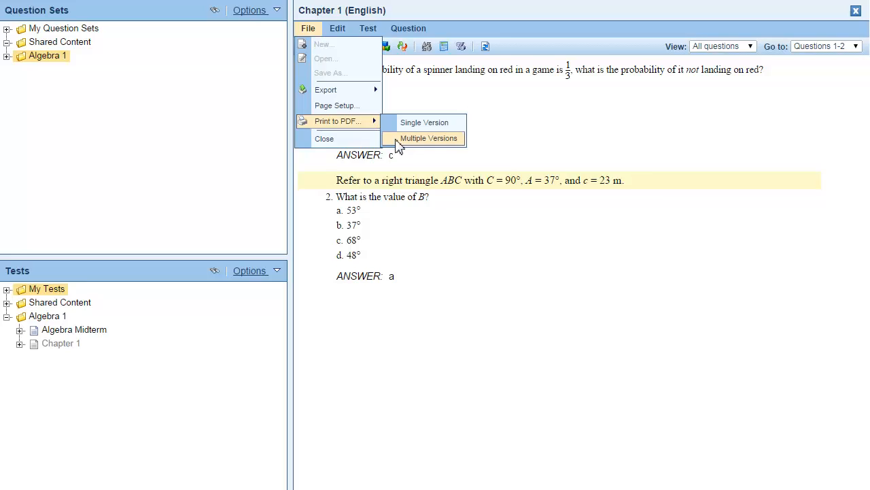
Step: Generate two scrambled Multiple Versions with Print New Version, scramble and recalculate left on
left_click(428, 139)
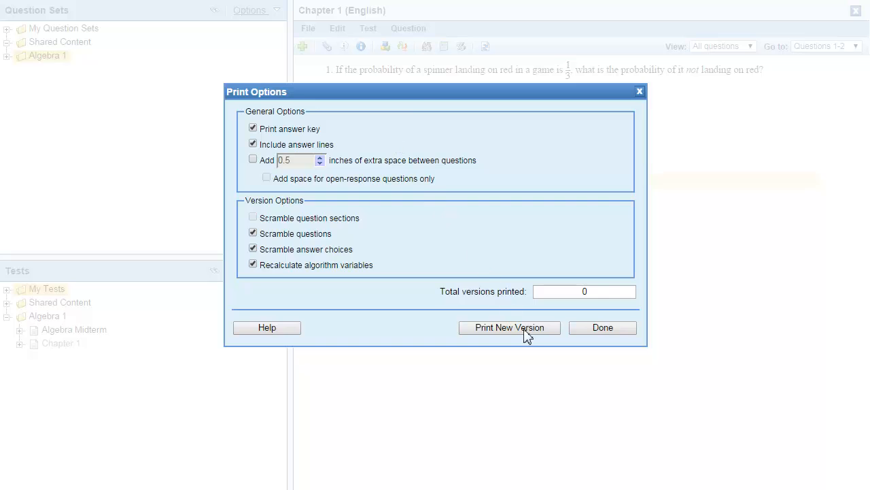
left_click(509, 326)
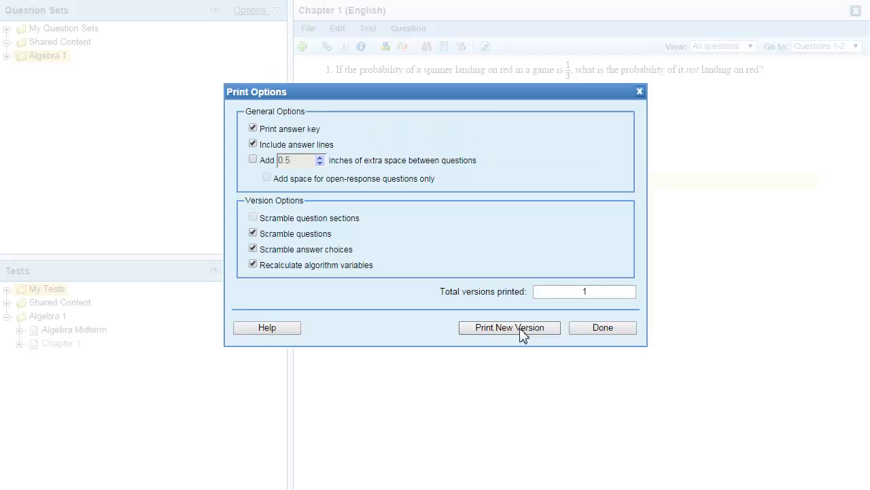
left_click(508, 327)
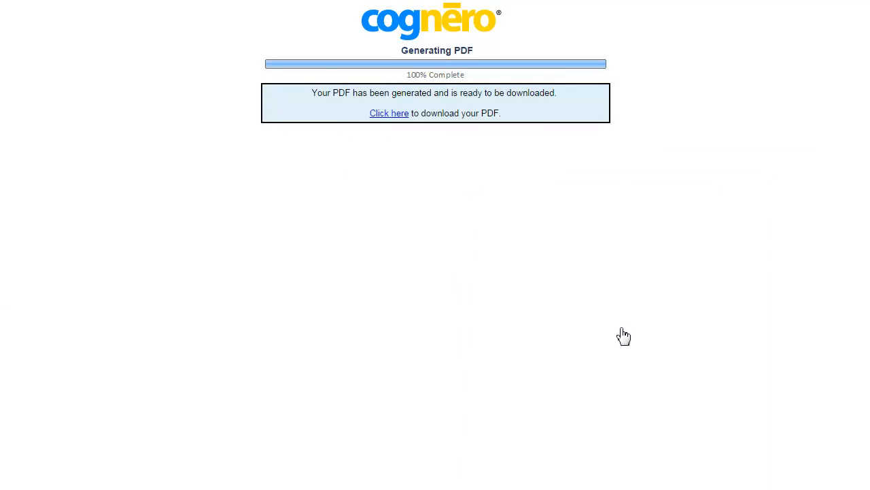
mouse_move(421, 242)
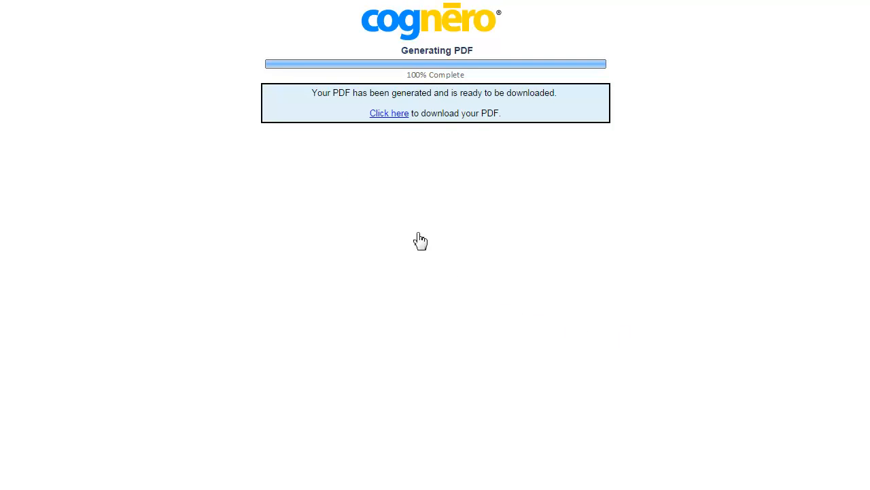
Step: Download the scrambled Version 1 PDF via the 'Click here' link
left_click(389, 112)
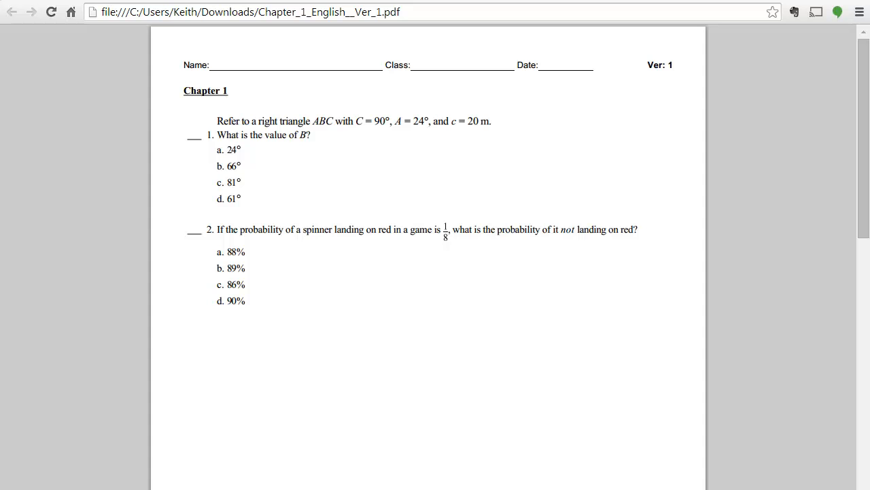
Step: Scroll Chapter_1_English__Ver_1.pdf to page 2 showing answers b and a
scroll("down", 3)
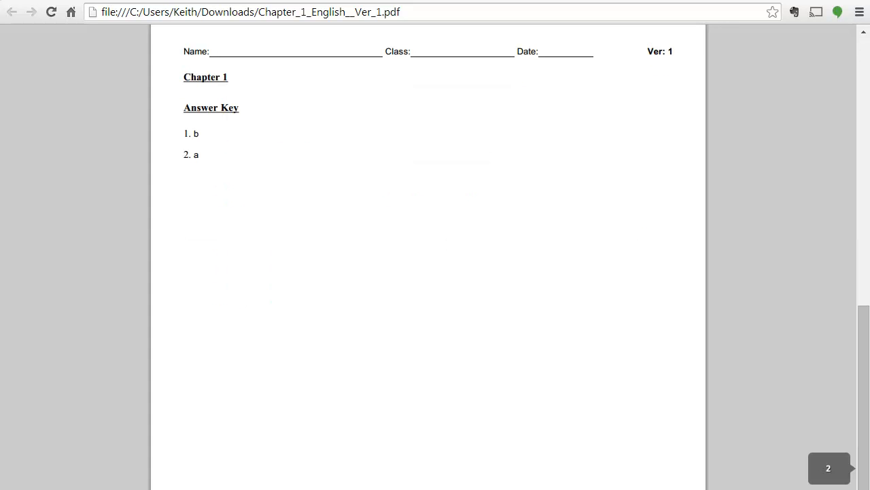